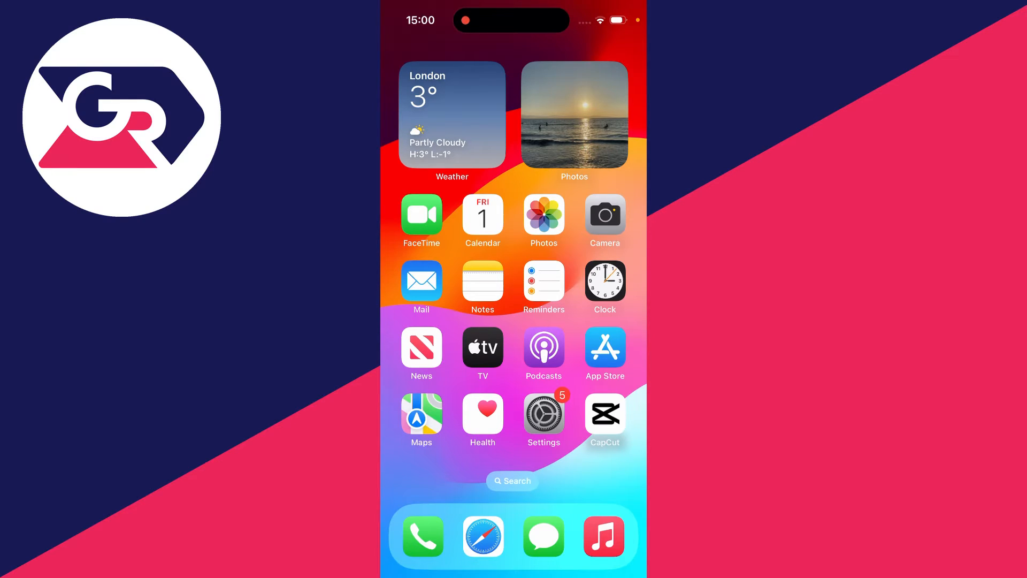
Launch Settings from the home screen and scroll down the main list.
{"action": "left_click", "coordinate": [543, 413]}
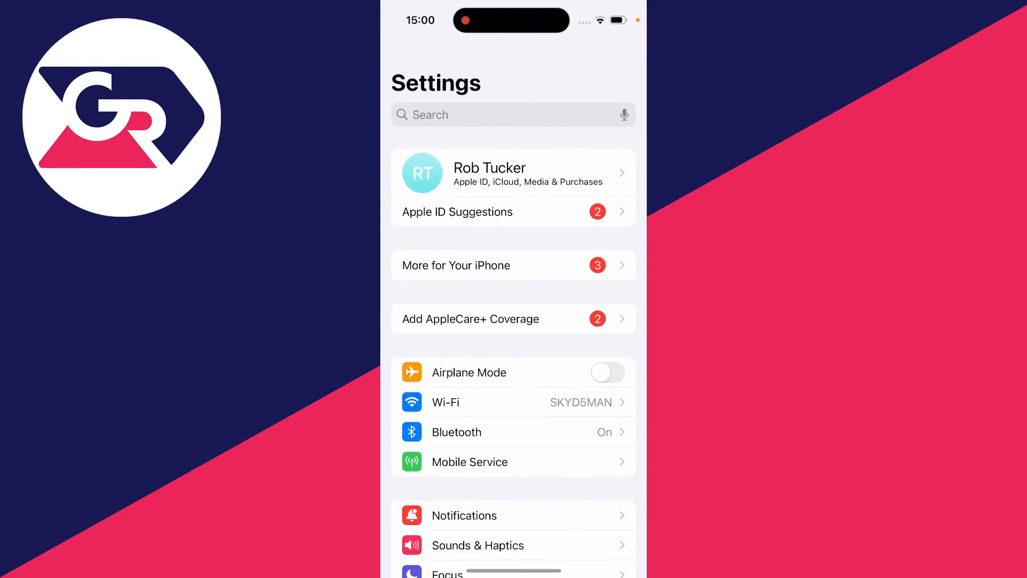
{"action": "scroll", "scroll_direction": "down", "scroll_amount": 3}
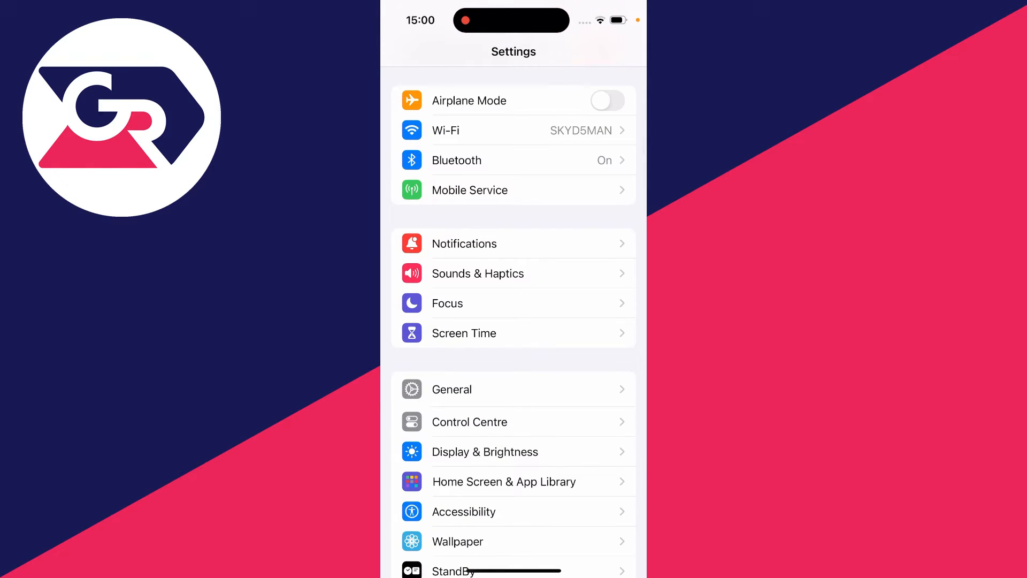
Go to Sounds & Haptics and turn on Change with Buttons.
{"action": "left_click", "coordinate": [477, 273]}
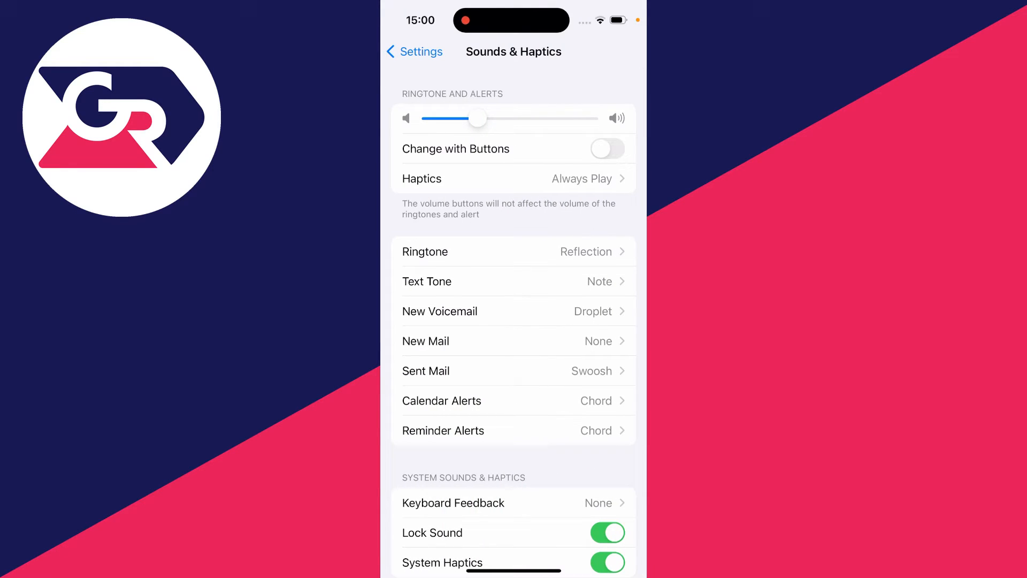
{"action": "left_click", "coordinate": [607, 148]}
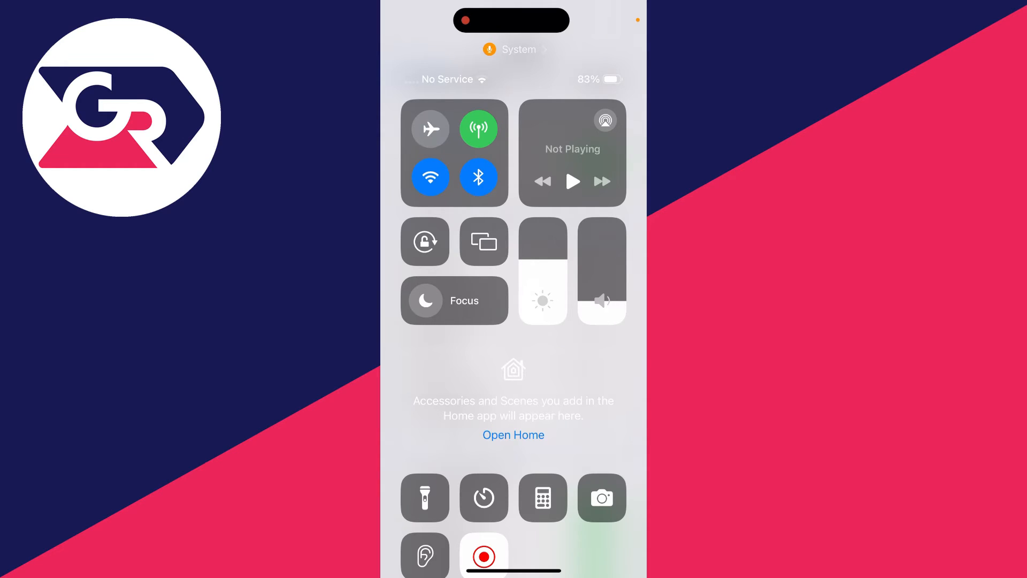
{"action": "left_click_drag", "start_coordinate": [600, 295], "coordinate": [600, 236]}
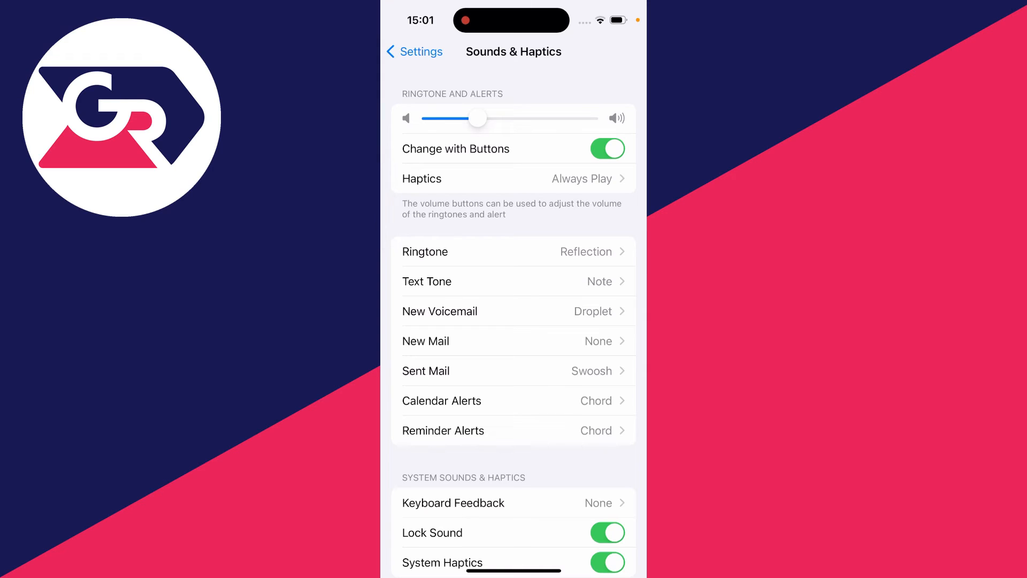
Drag the Ringtone and Alerts slider to maximum, toggling Change with Buttons off then back on.
{"action": "left_click", "coordinate": [607, 148]}
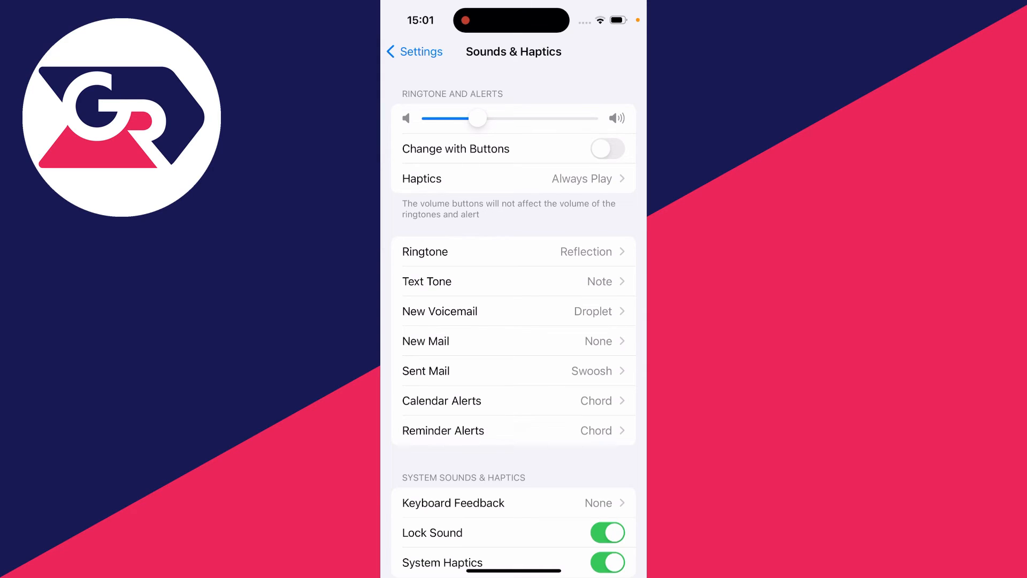
{"action": "left_click_drag", "start_coordinate": [477, 119], "coordinate": [585, 119]}
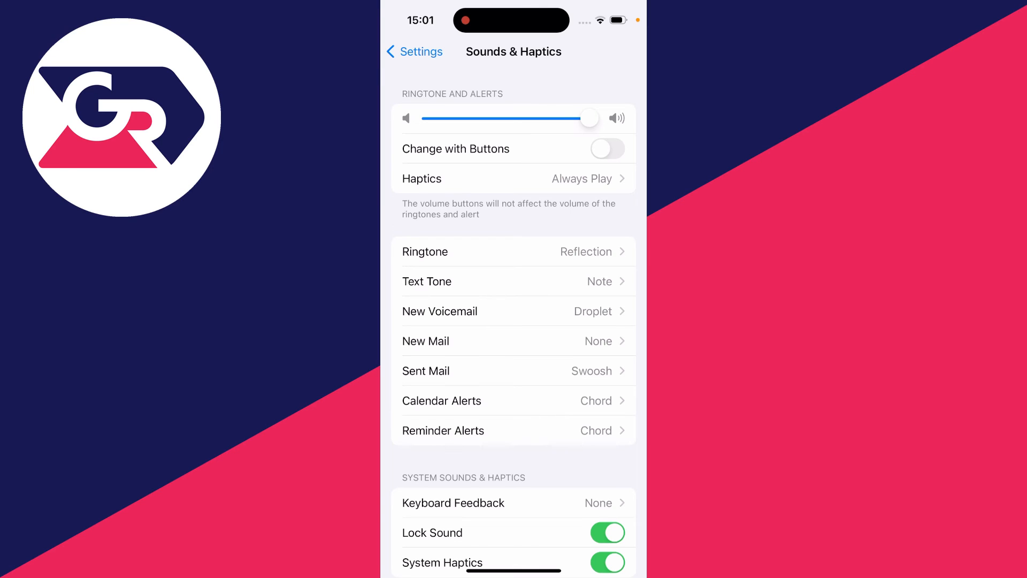
{"action": "left_click", "coordinate": [608, 148]}
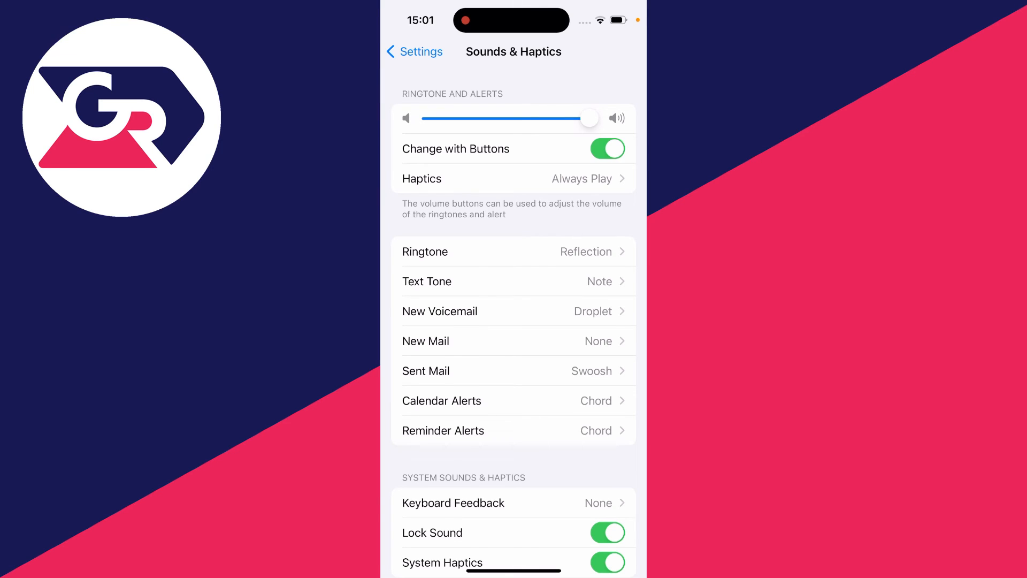